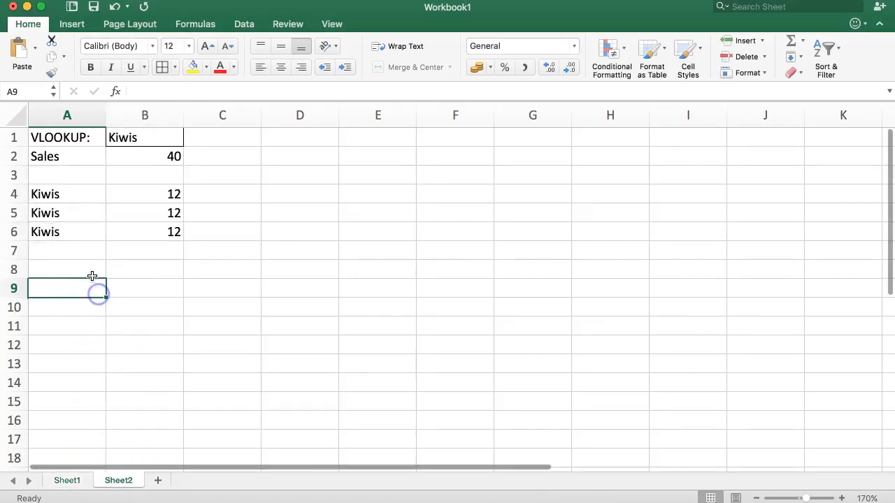
{"action": "mouse_move", "coordinate": [112, 205]}
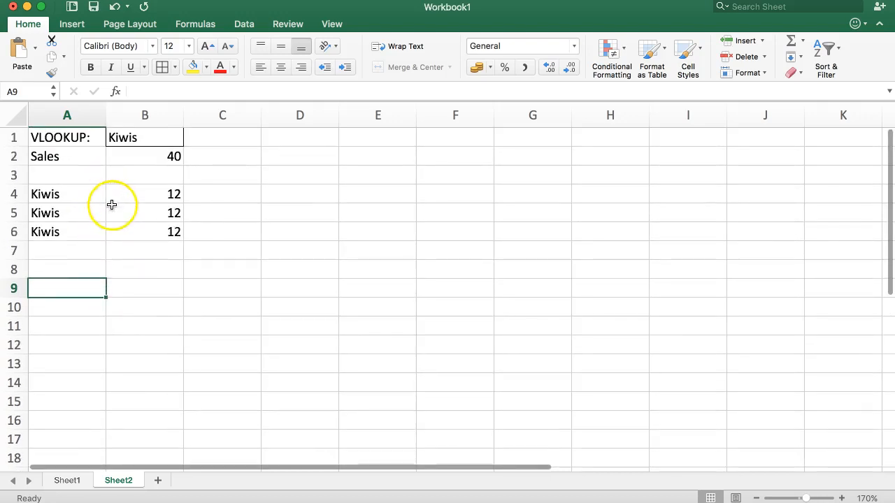
Try Melons and Apples in Sheet2's B1 lookup, check Sheet1, then settle on Oranges
{"action": "left_click", "coordinate": [145, 137]}
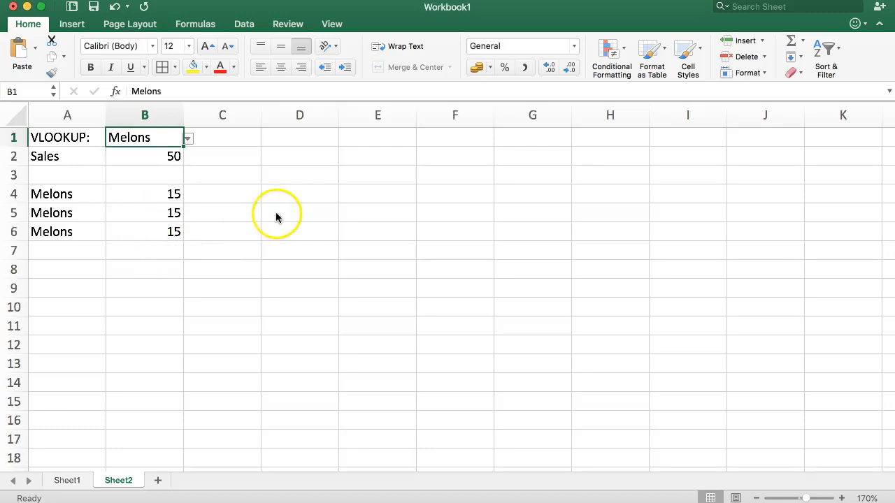
{"action": "left_click", "coordinate": [145, 194]}
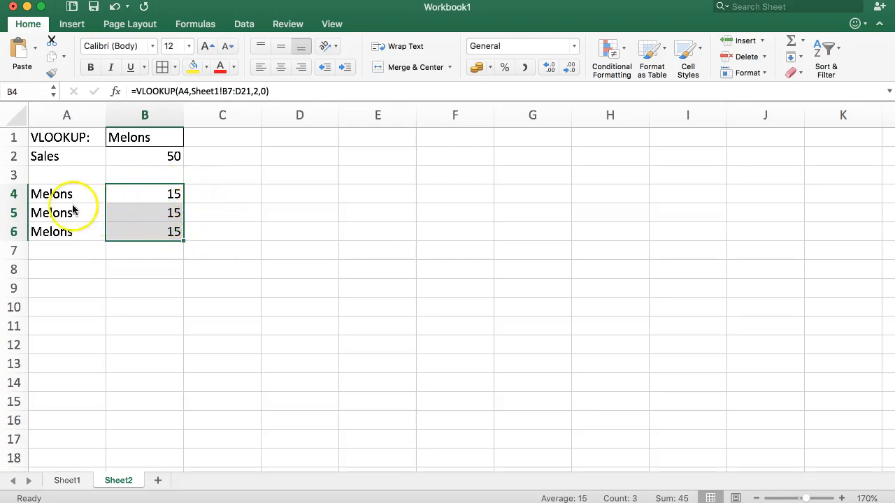
{"action": "left_click", "coordinate": [67, 480]}
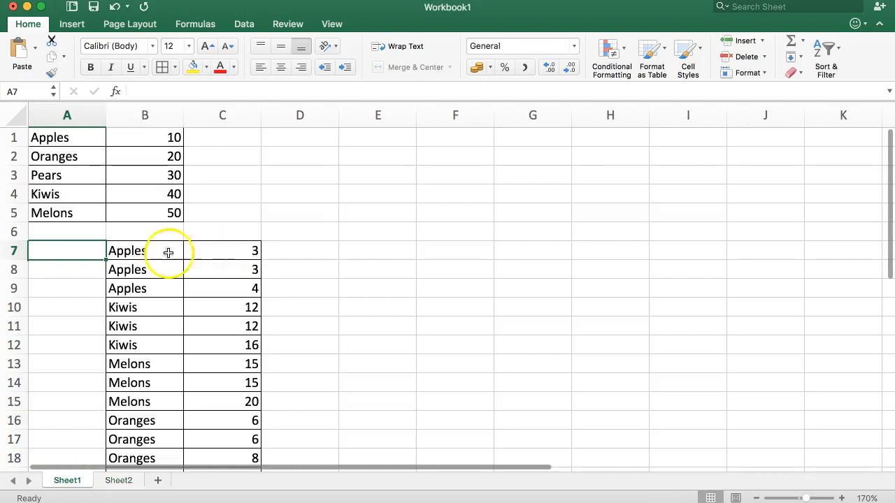
{"action": "scroll", "scroll_direction": "down", "scroll_amount": 3}
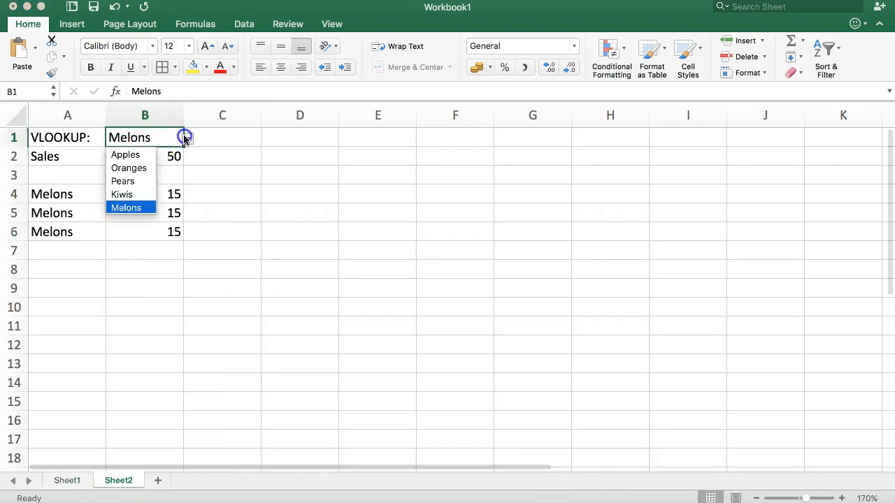
{"action": "left_click", "coordinate": [126, 154]}
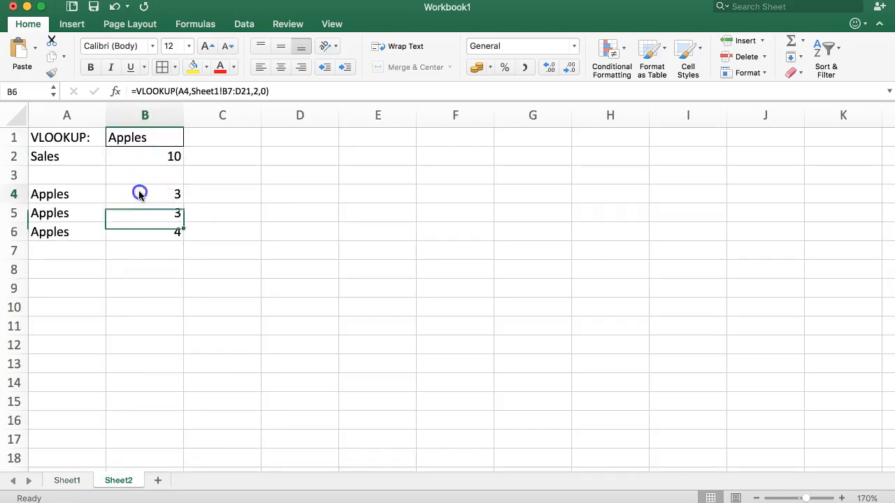
{"action": "left_click", "coordinate": [67, 480]}
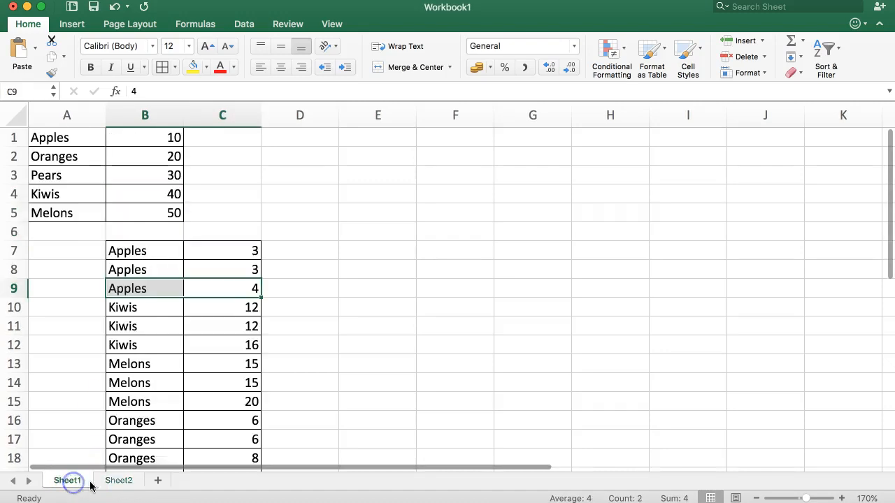
{"action": "left_click", "coordinate": [119, 481]}
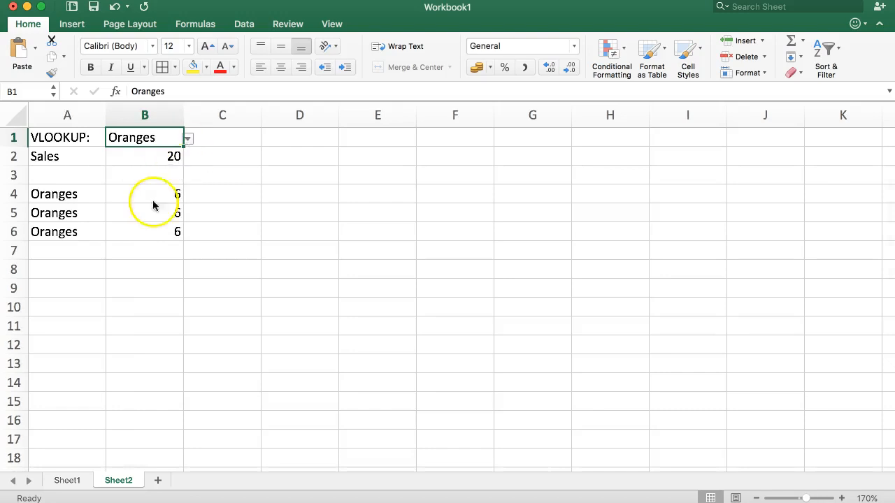
{"action": "left_click", "coordinate": [67, 481]}
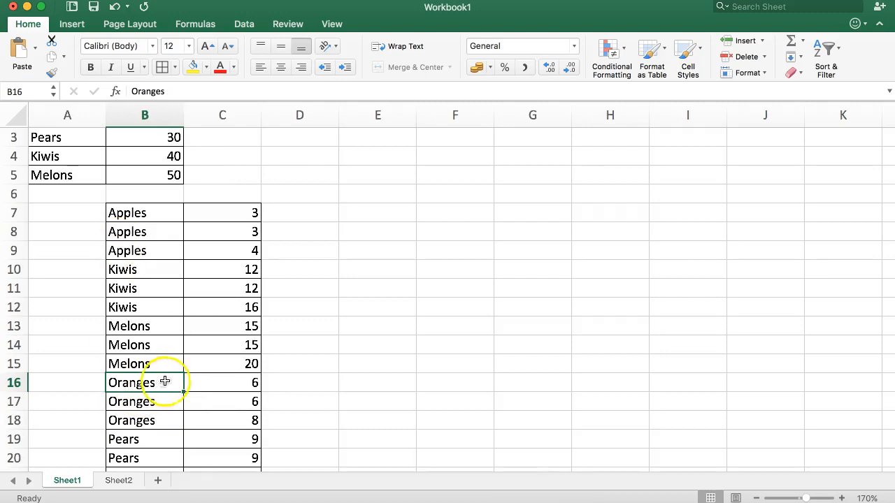
{"action": "left_click", "coordinate": [223, 383]}
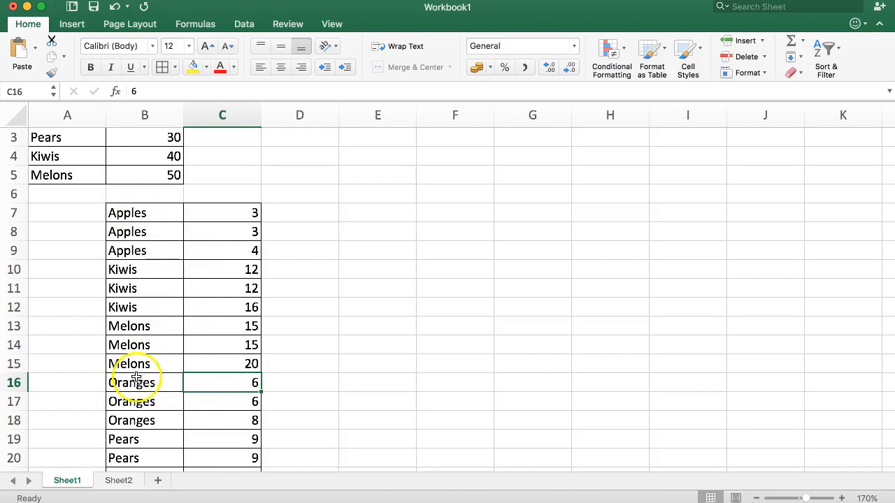
{"action": "left_click", "coordinate": [145, 401]}
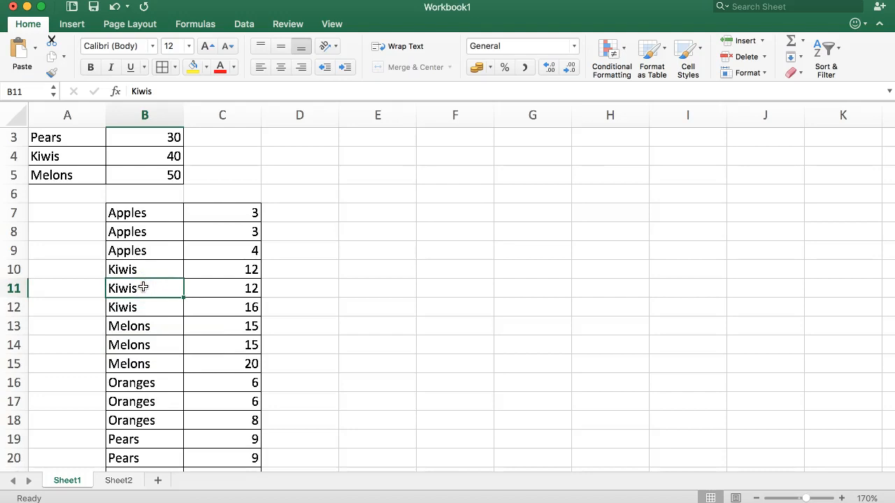
{"action": "left_click", "coordinate": [118, 480]}
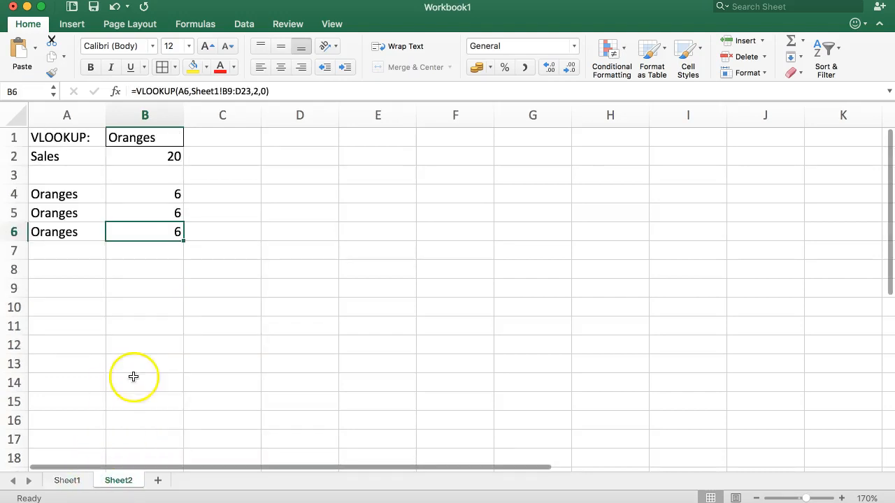
Insert cells at A4:A6 to shift the three Oranges lookup rows right, then go to Sheet1
{"action": "left_click", "coordinate": [66, 232]}
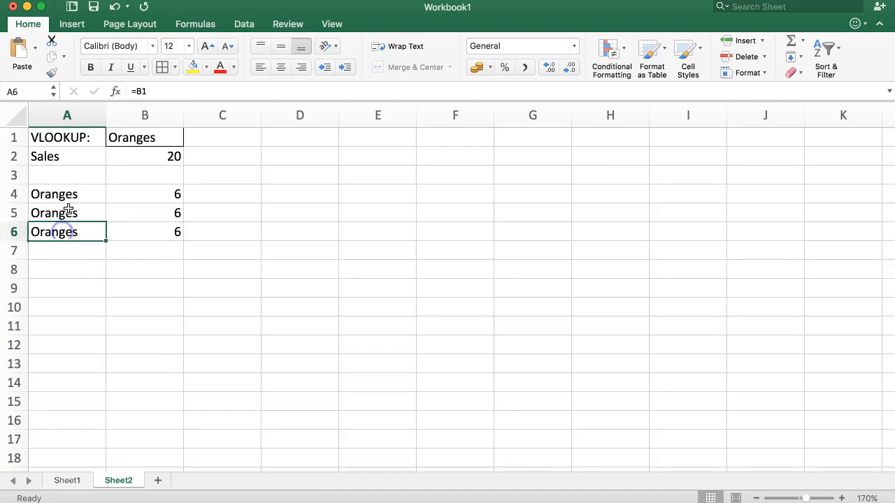
{"action": "left_click", "coordinate": [67, 193]}
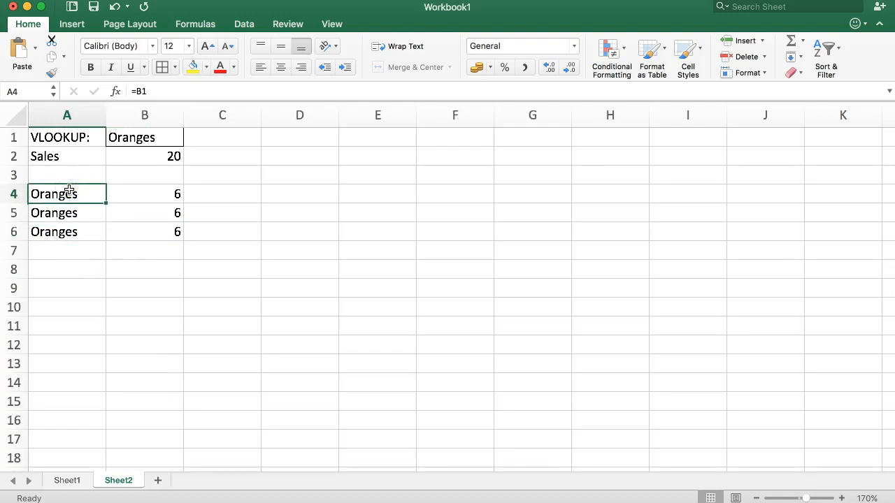
{"action": "left_click", "coordinate": [144, 194]}
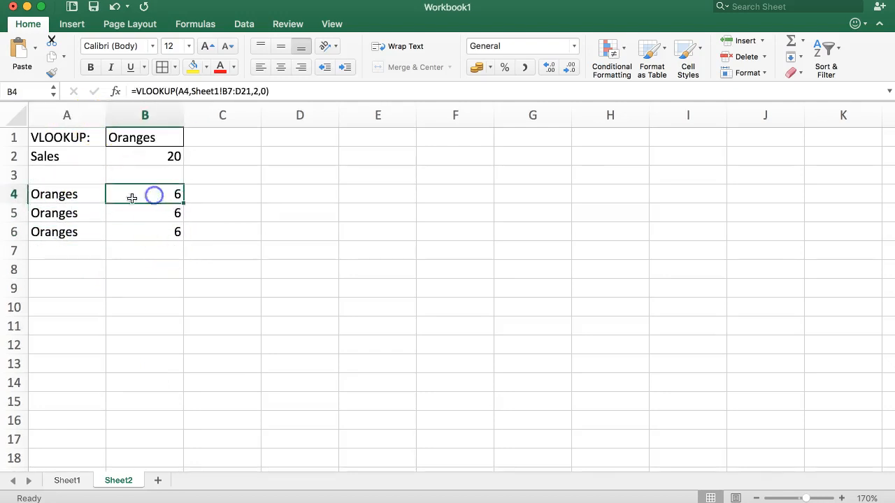
{"action": "left_click", "coordinate": [67, 194]}
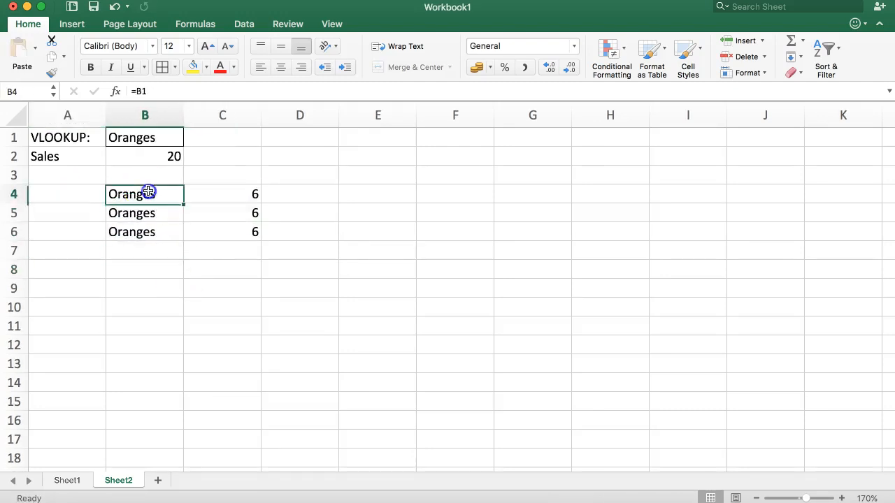
{"action": "left_click", "coordinate": [67, 194]}
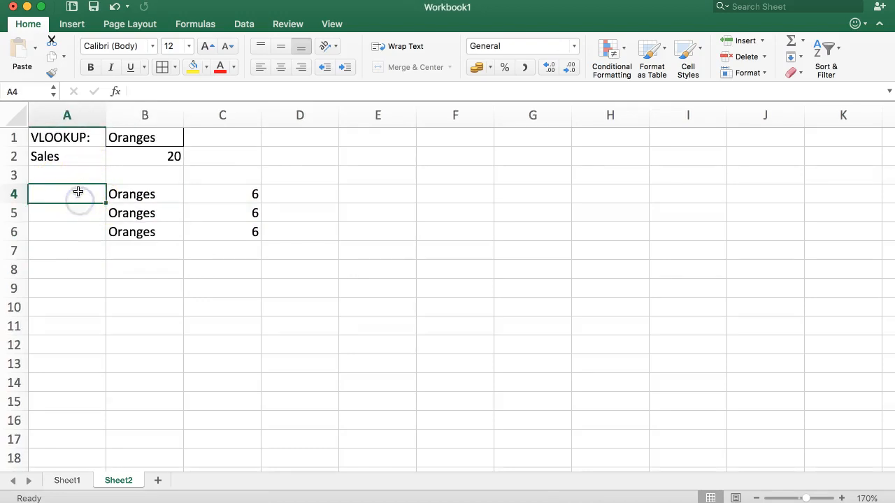
{"action": "left_click", "coordinate": [145, 232]}
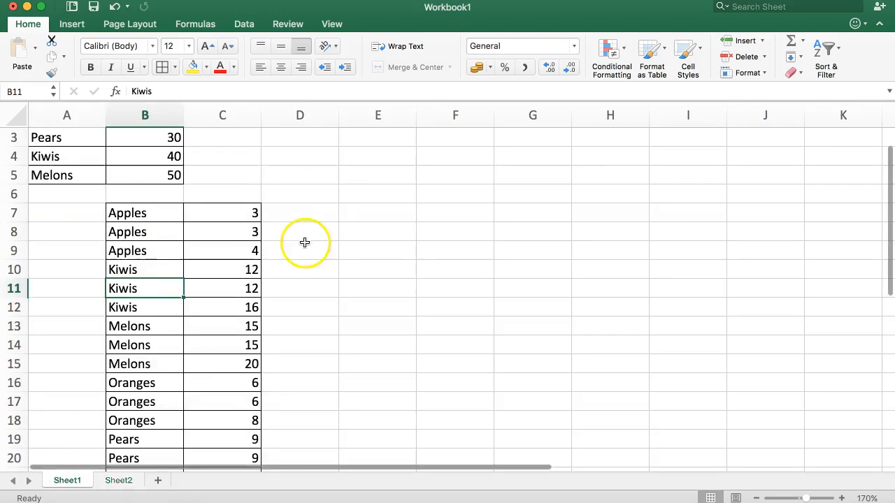
{"action": "left_click_drag", "start_coordinate": [144, 212], "coordinate": [145, 251]}
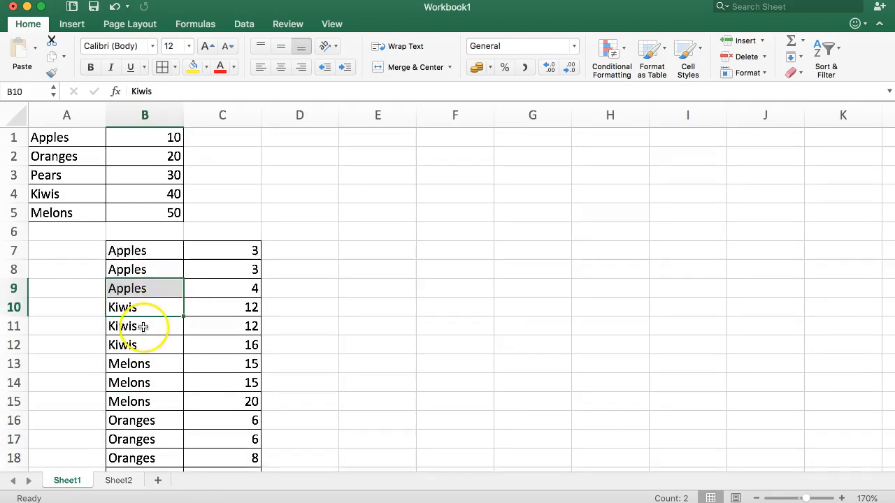
{"action": "left_click", "coordinate": [144, 250]}
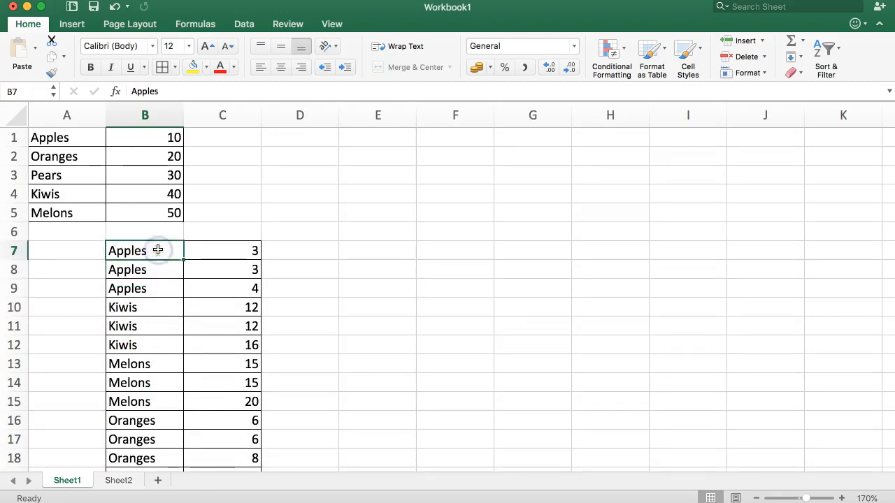
{"action": "left_click", "coordinate": [67, 250]}
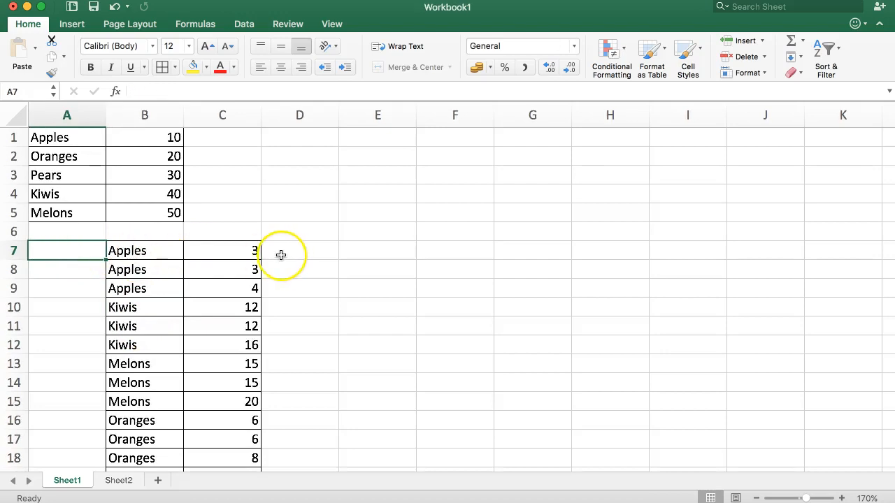
{"action": "mouse_move", "coordinate": [290, 216]}
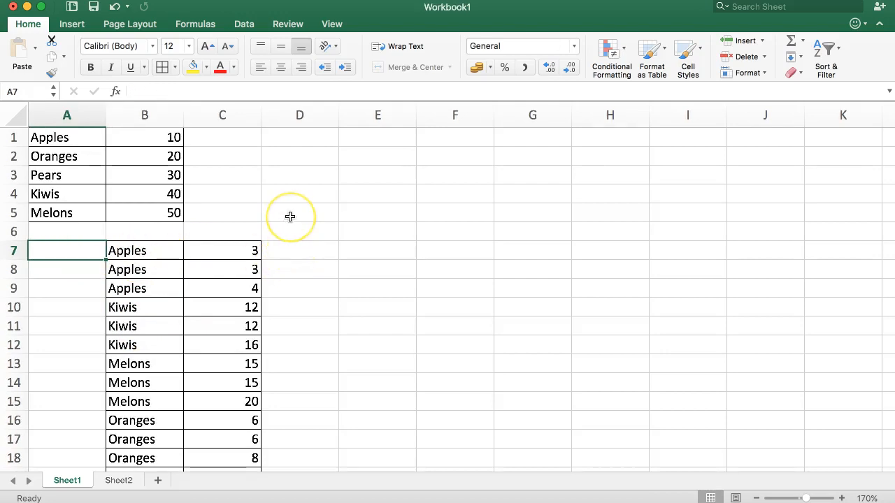
{"action": "mouse_move", "coordinate": [290, 216]}
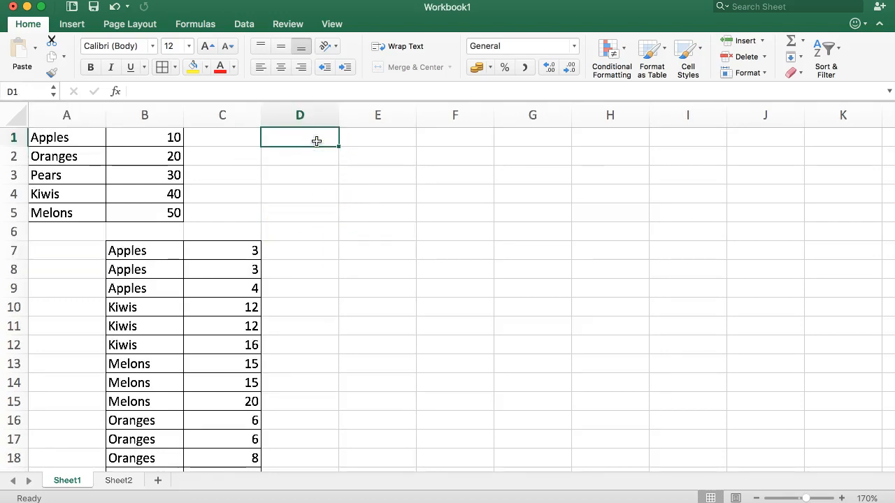
Try a COUNT formula and select the five fruit names in A1:A5
{"action": "type", "text": "=COUNT(B7:B18"}
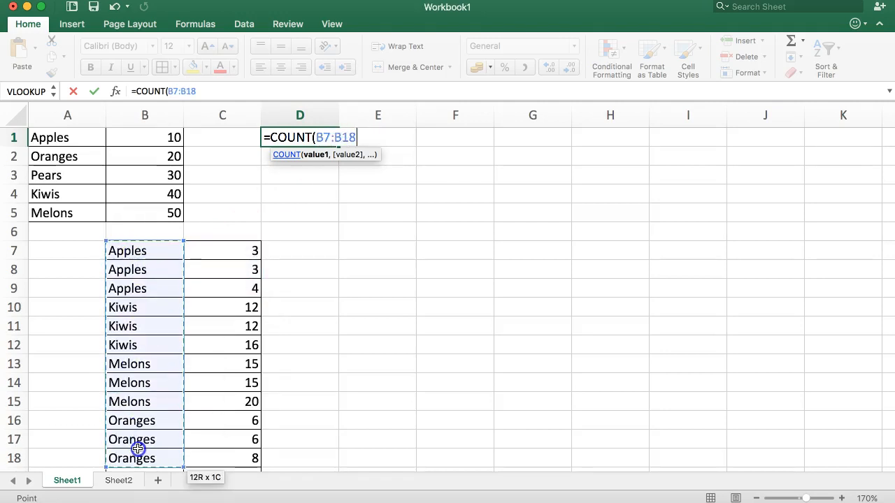
{"action": "type", "text": ")"}
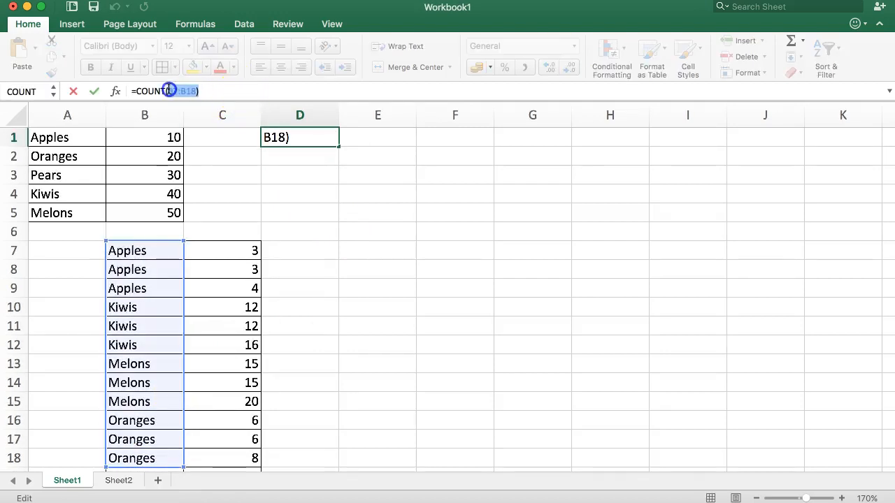
{"action": "left_click", "coordinate": [223, 231]}
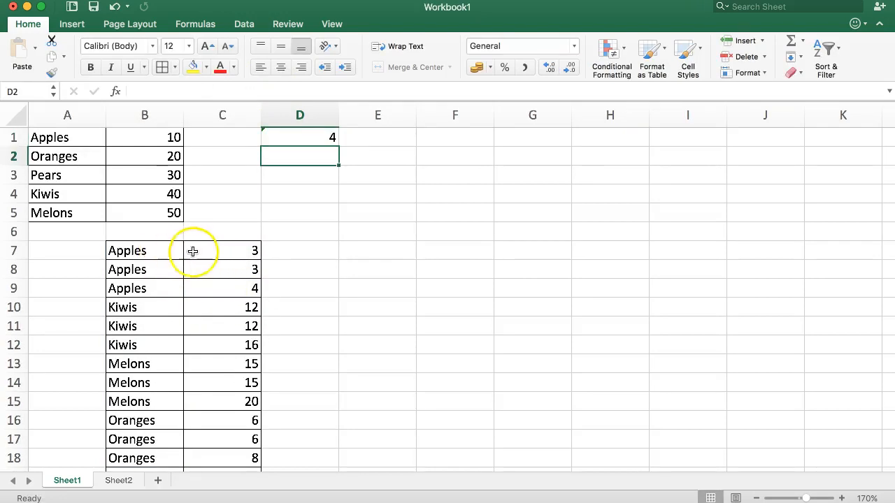
{"action": "left_click", "coordinate": [299, 137]}
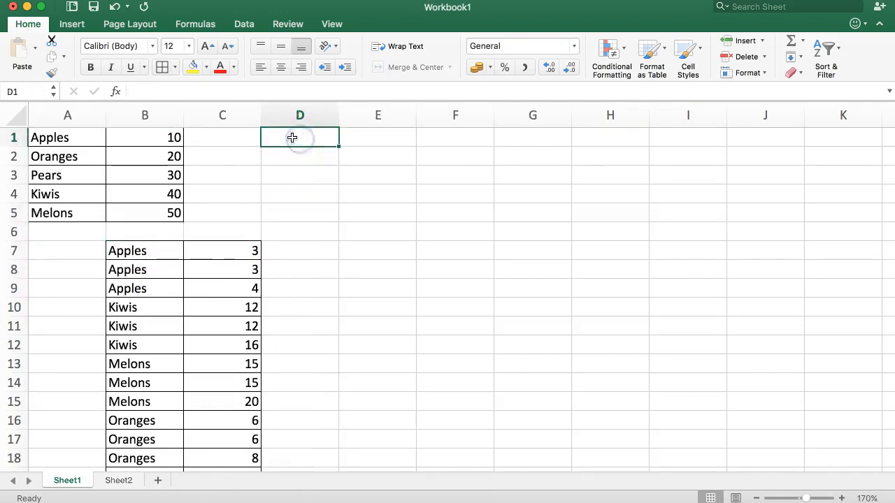
{"action": "left_click_drag", "start_coordinate": [67, 137], "coordinate": [67, 213]}
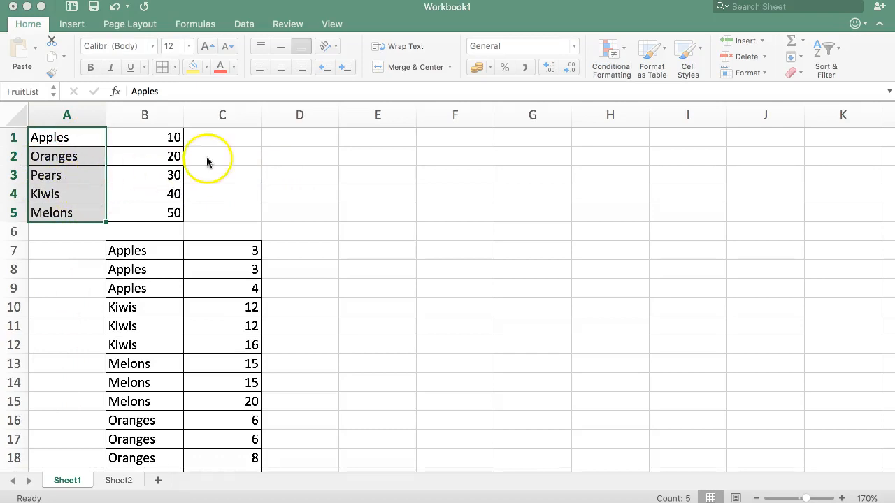
Enter =COUNTIF( in D1 and select B7:B21 as its range
{"action": "left_click", "coordinate": [300, 137]}
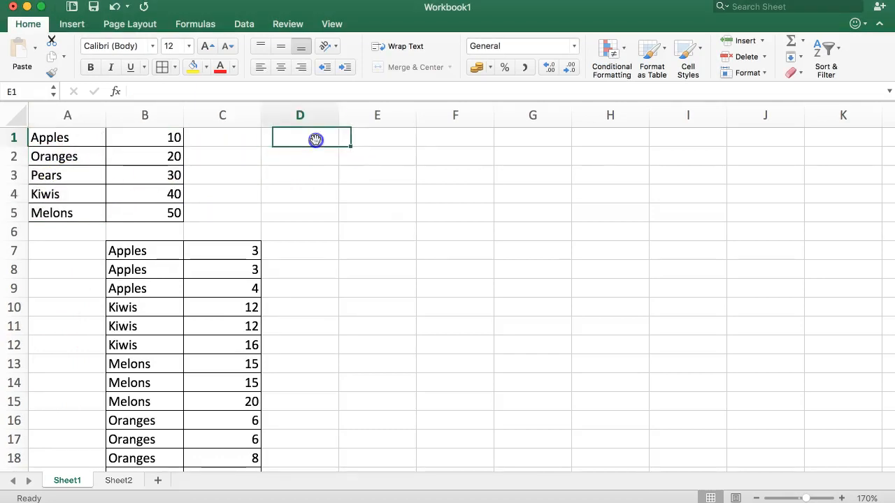
{"action": "type", "text": "="}
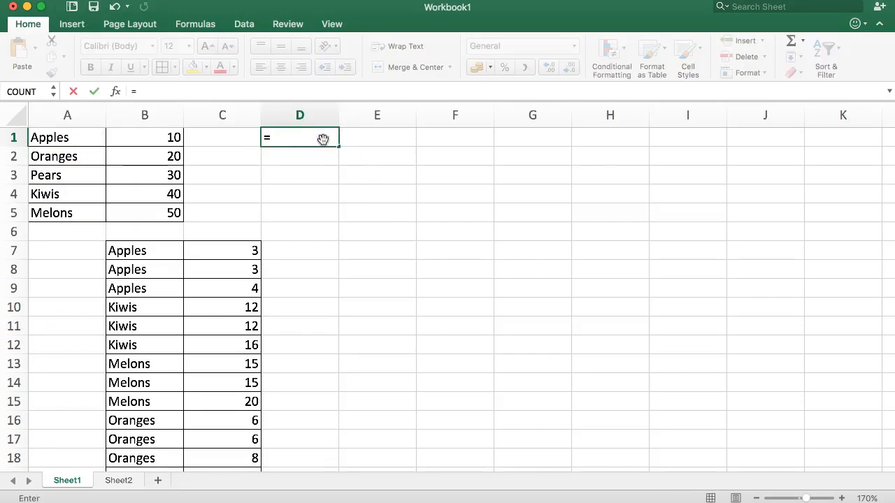
{"action": "type", "text": "COUNT"}
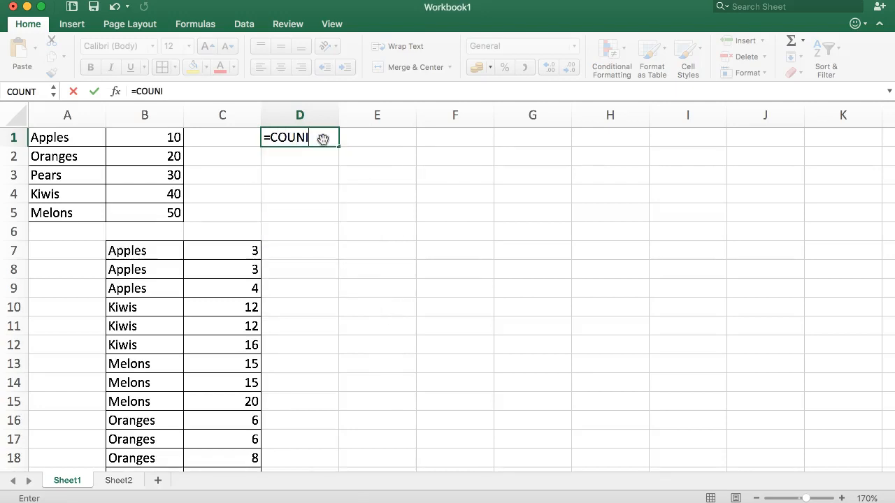
{"action": "type", "text": "T"}
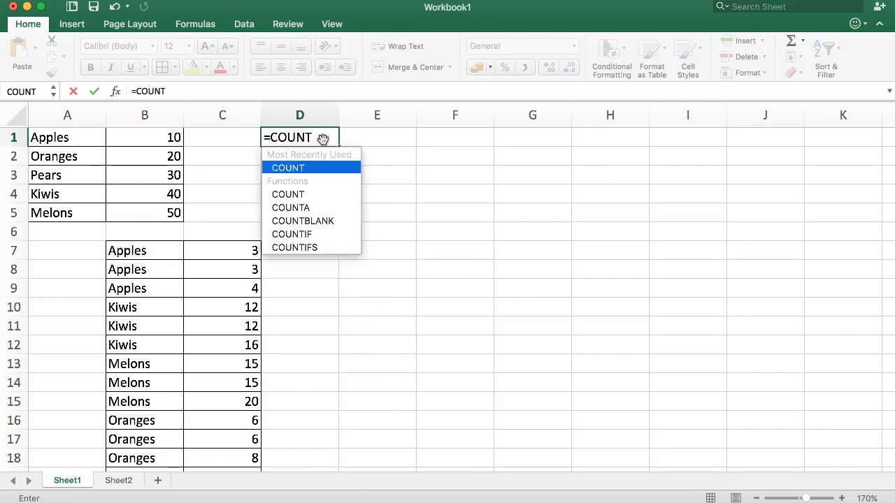
{"action": "type", "text": "IF"}
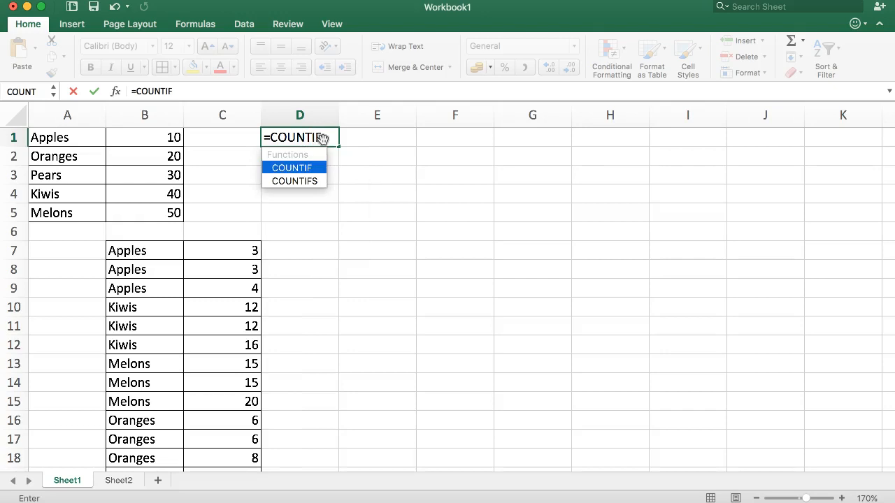
{"action": "type", "text": "("}
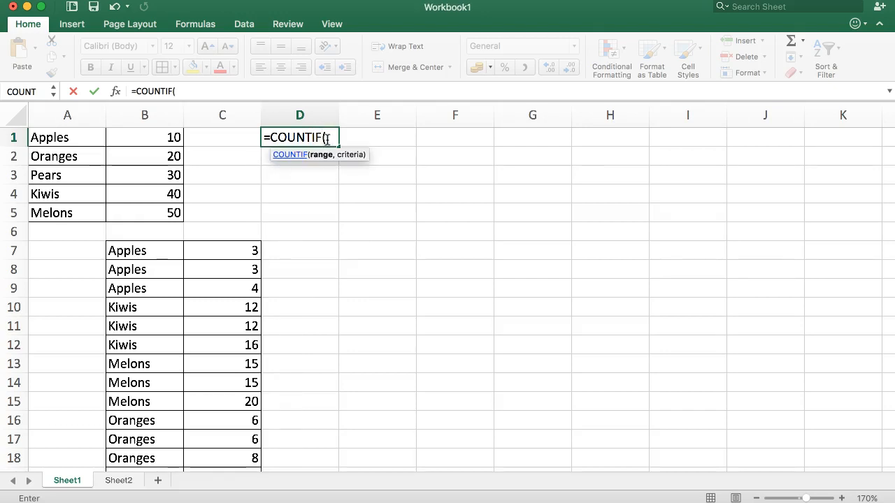
{"action": "mouse_move", "coordinate": [147, 244]}
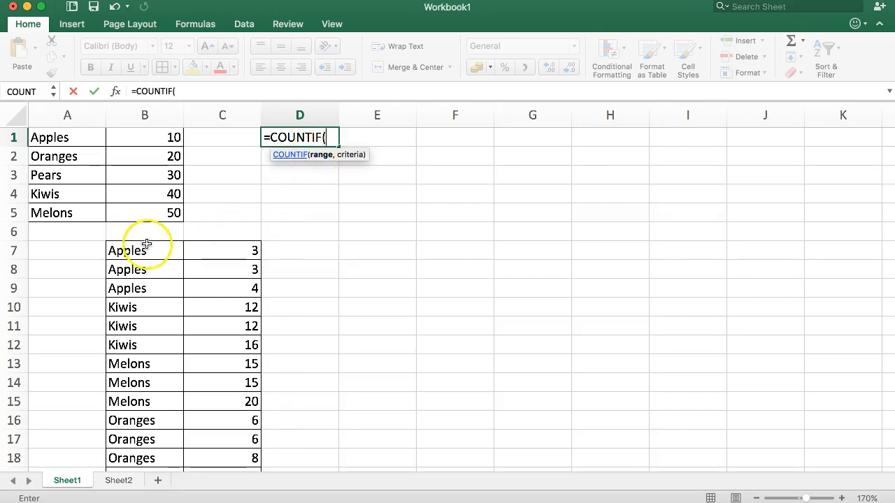
{"action": "mouse_move", "coordinate": [163, 237]}
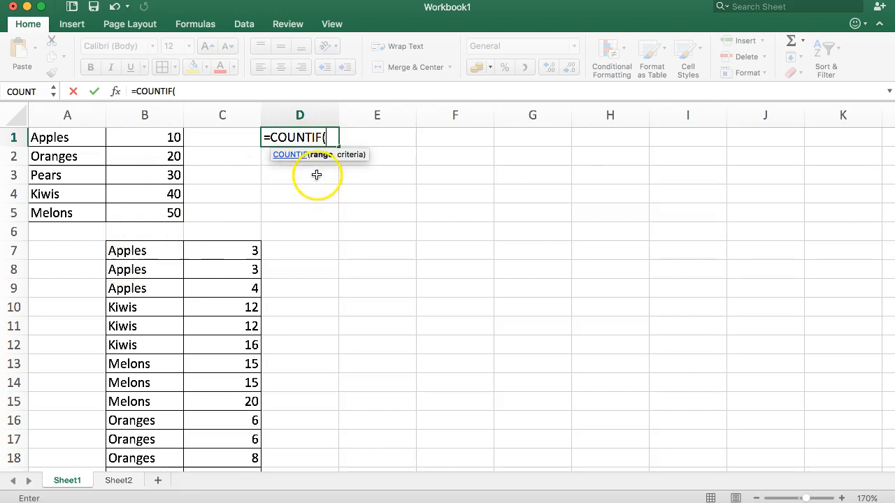
{"action": "mouse_move", "coordinate": [274, 165]}
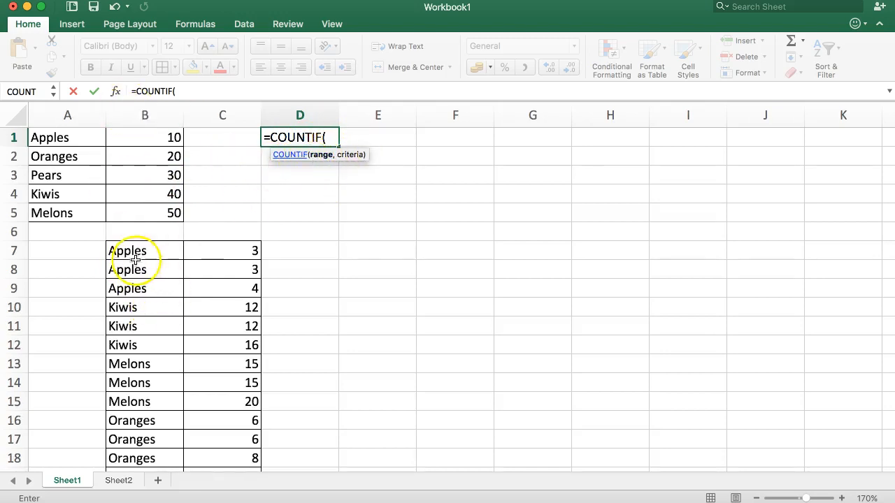
{"action": "left_click_drag", "start_coordinate": [145, 250], "coordinate": [145, 458]}
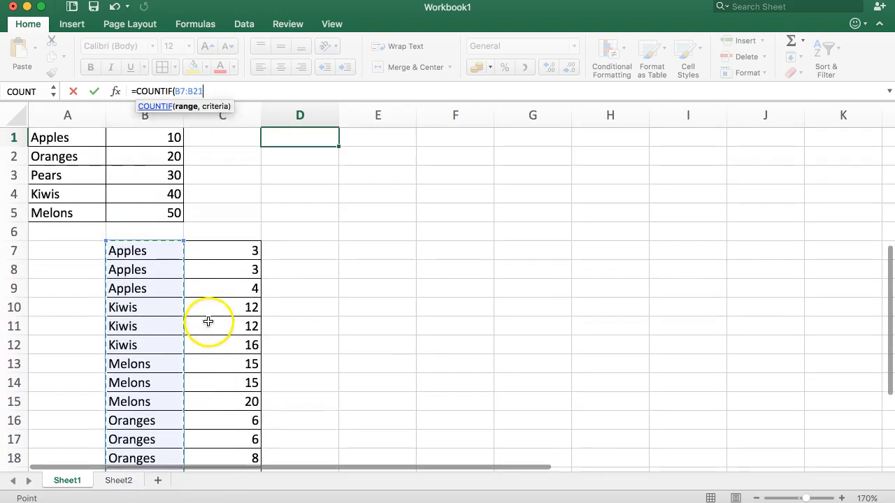
Add a comma after the B7:B21 range and bring up the COUNTIF Formula Builder
{"action": "type", "text": ",,A1A1"}
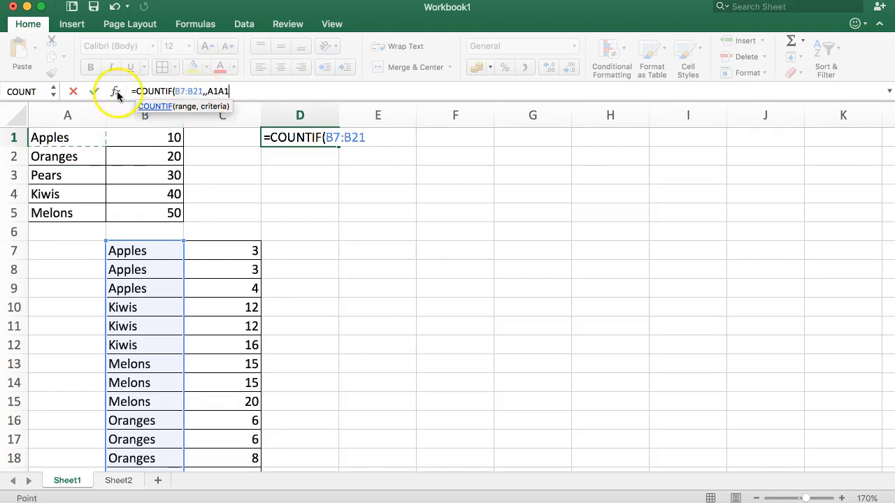
{"action": "left_click", "coordinate": [116, 92]}
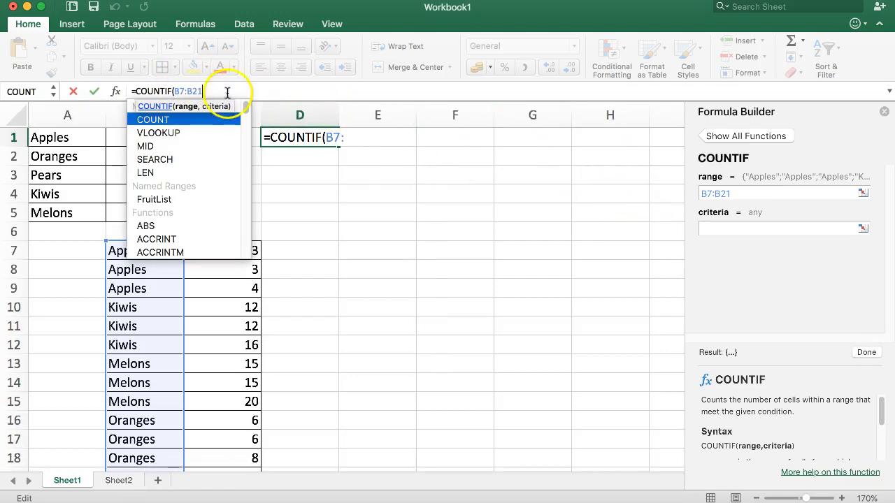
{"action": "left_click", "coordinate": [746, 194]}
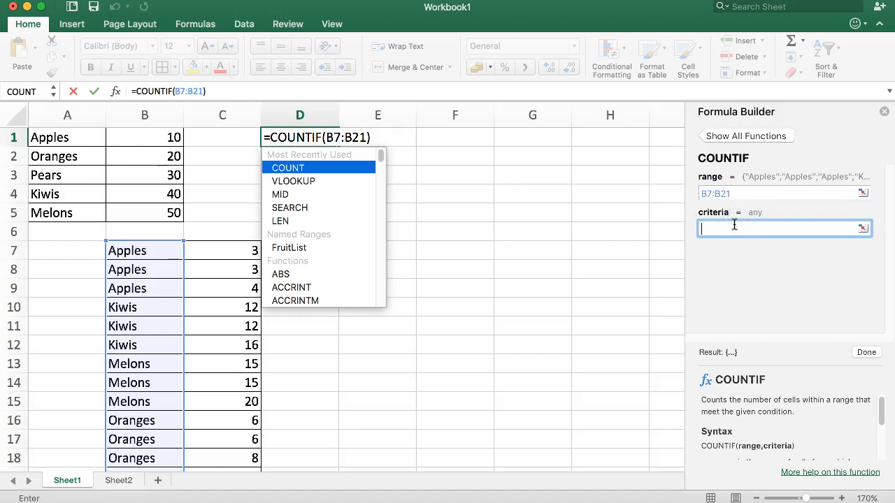
Give COUNTIF criteria A1 with absolute range $B$7:$B$21, returning 3
{"action": "left_click", "coordinate": [776, 228]}
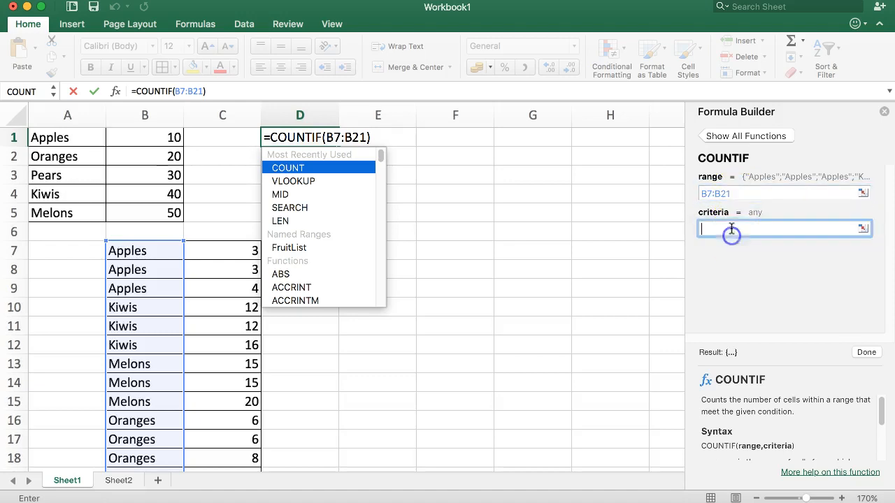
{"action": "left_click", "coordinate": [67, 137]}
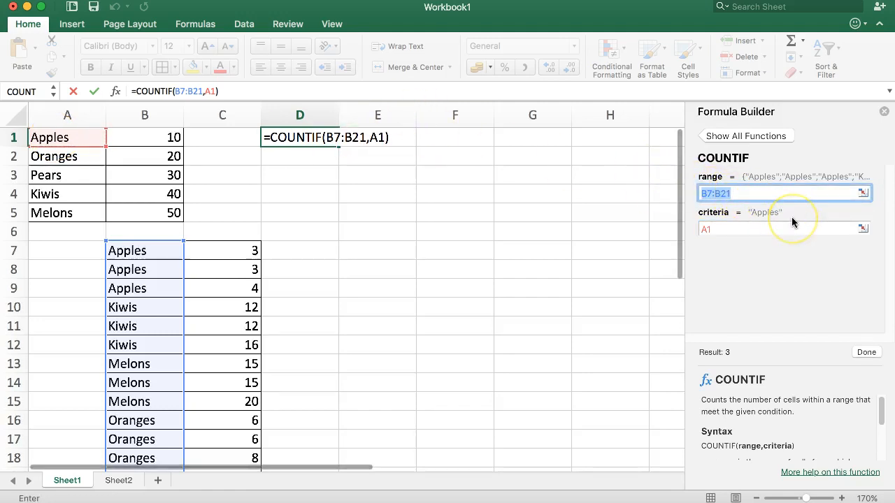
{"action": "mouse_move", "coordinate": [741, 202]}
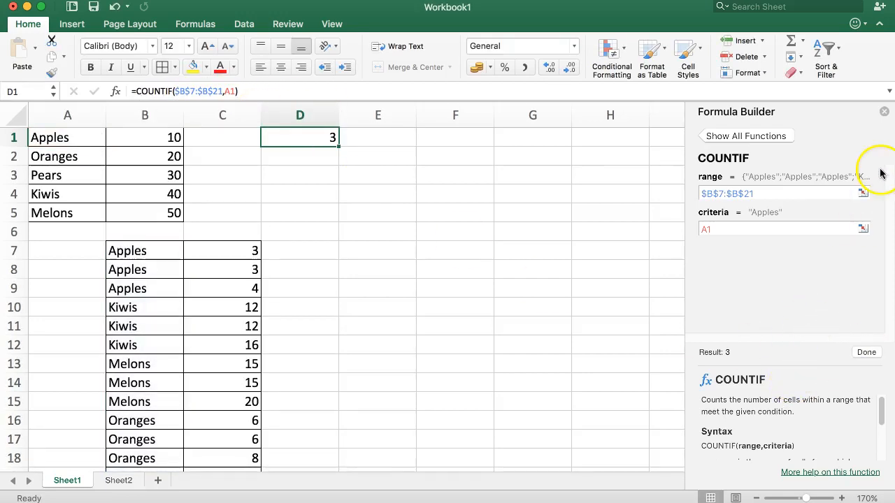
{"action": "left_click", "coordinate": [376, 175]}
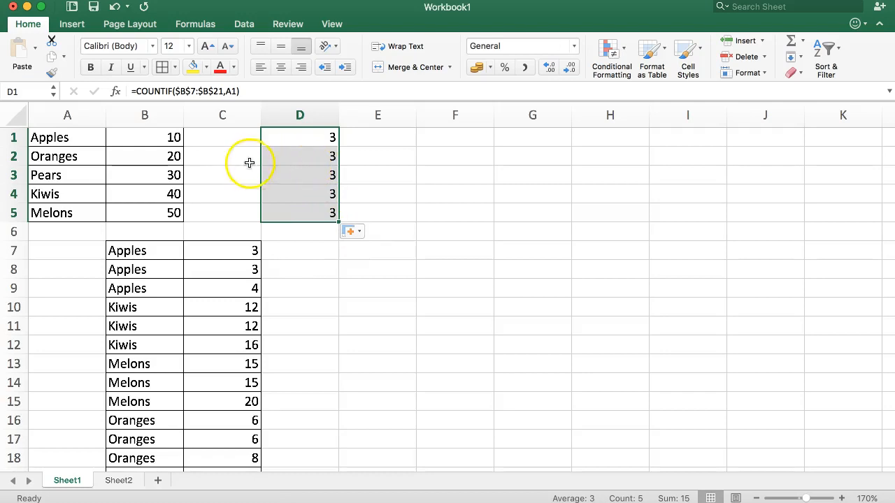
{"action": "mouse_move", "coordinate": [137, 308]}
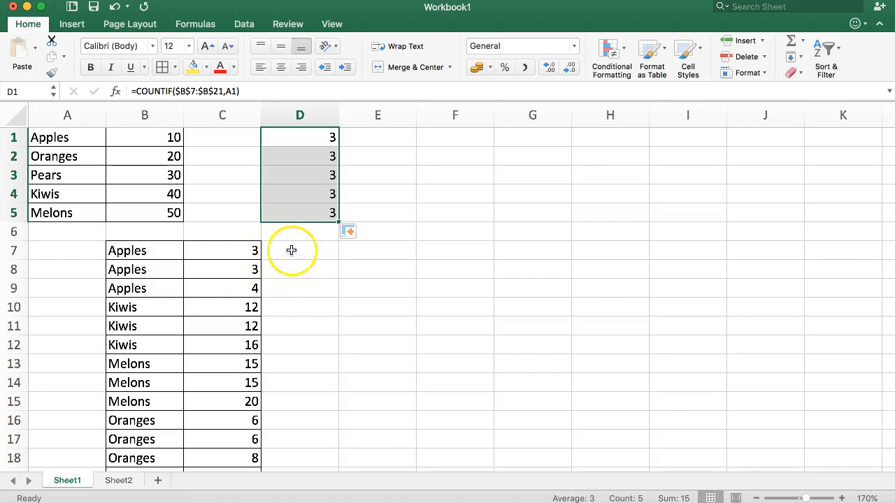
Fill the COUNTIF formula from D1 down to D5, each returning 3
{"action": "left_click", "coordinate": [300, 230]}
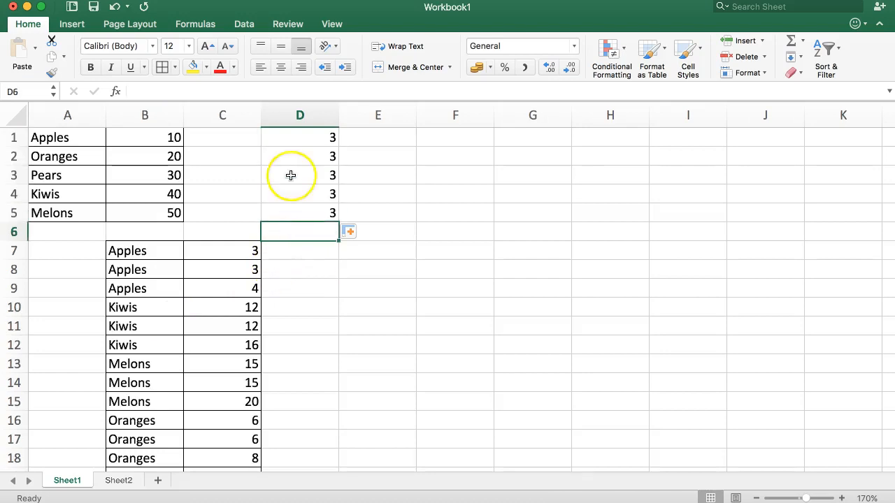
{"action": "left_click_drag", "start_coordinate": [300, 137], "coordinate": [300, 212]}
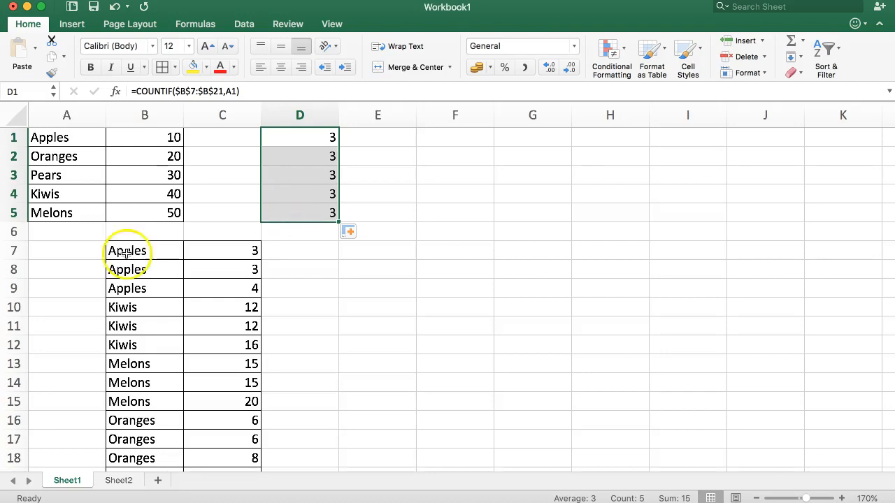
{"action": "left_click", "coordinate": [67, 250]}
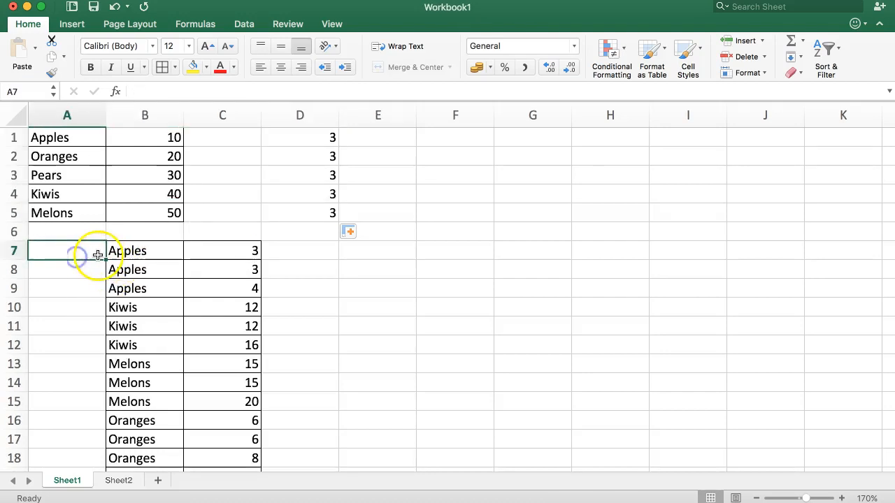
{"action": "left_click", "coordinate": [145, 250]}
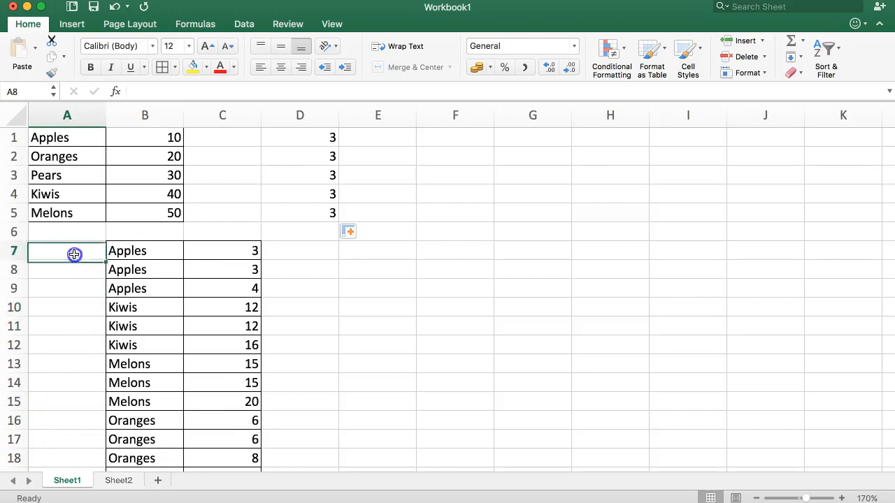
{"action": "mouse_move", "coordinate": [402, 156]}
{"action": "type", "text": "=B7+"}
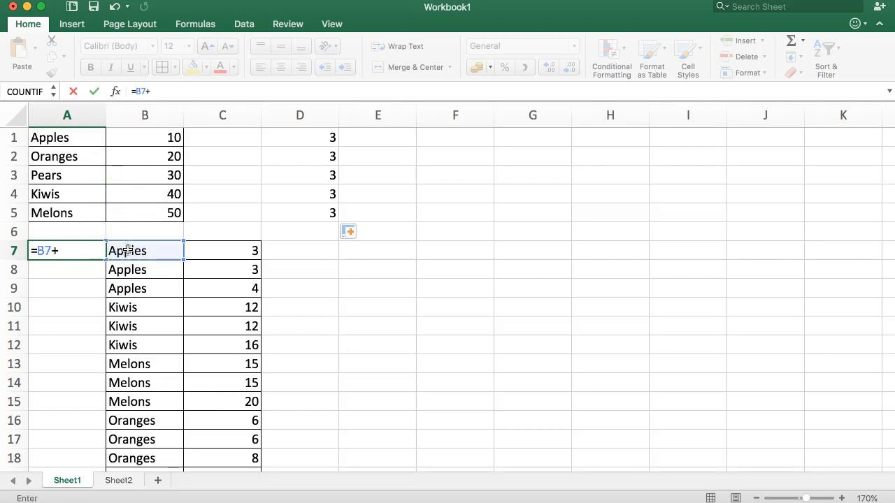
{"action": "type", "text": "1"}
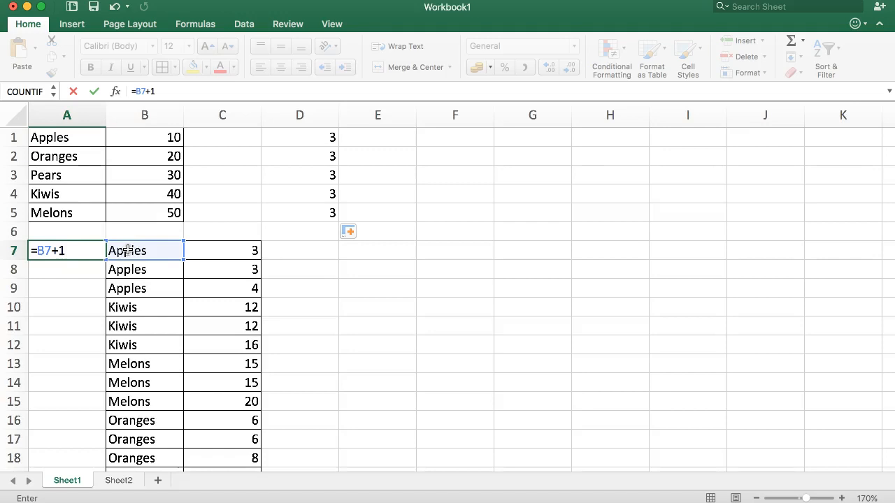
{"action": "key", "text": "Escape"}
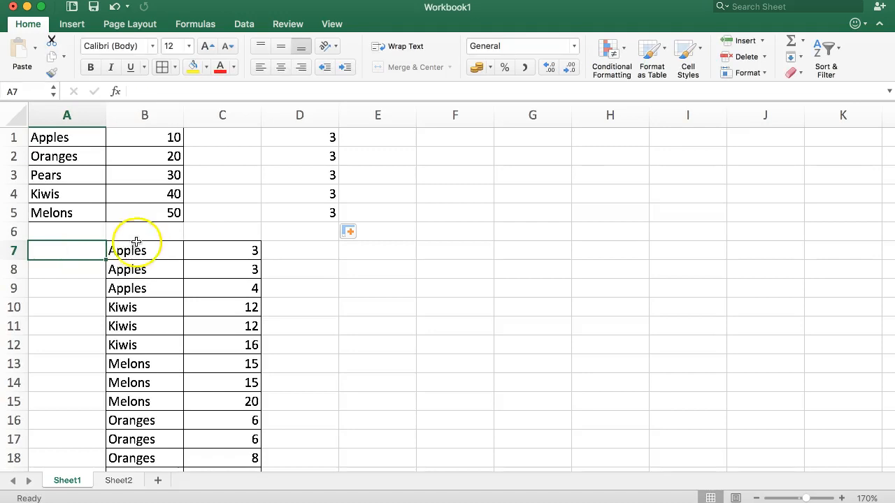
{"action": "left_click", "coordinate": [144, 250]}
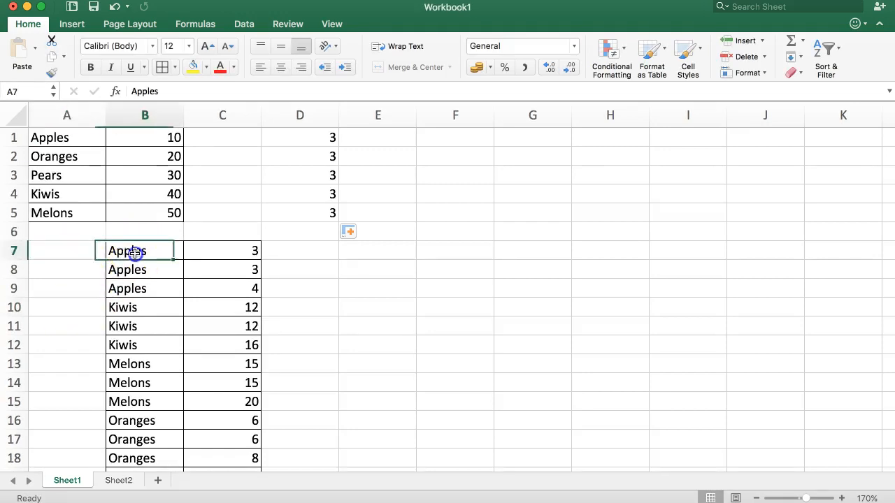
{"action": "left_click", "coordinate": [145, 251]}
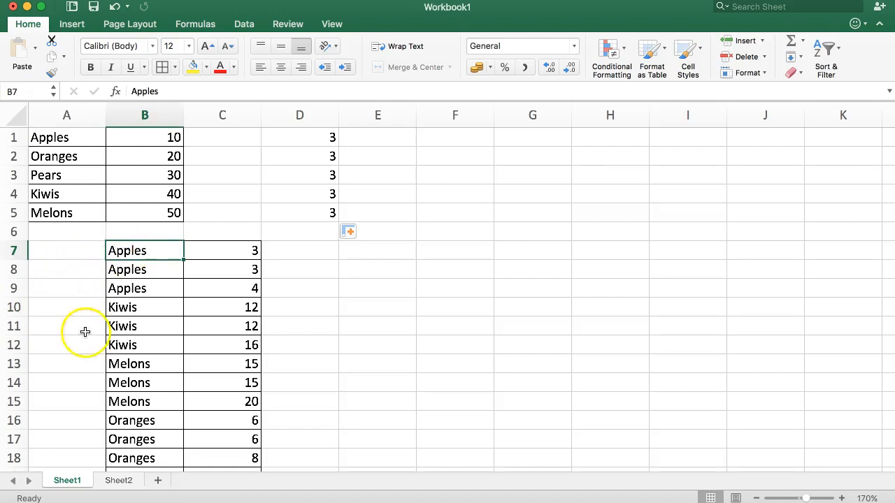
{"action": "mouse_move", "coordinate": [112, 322]}
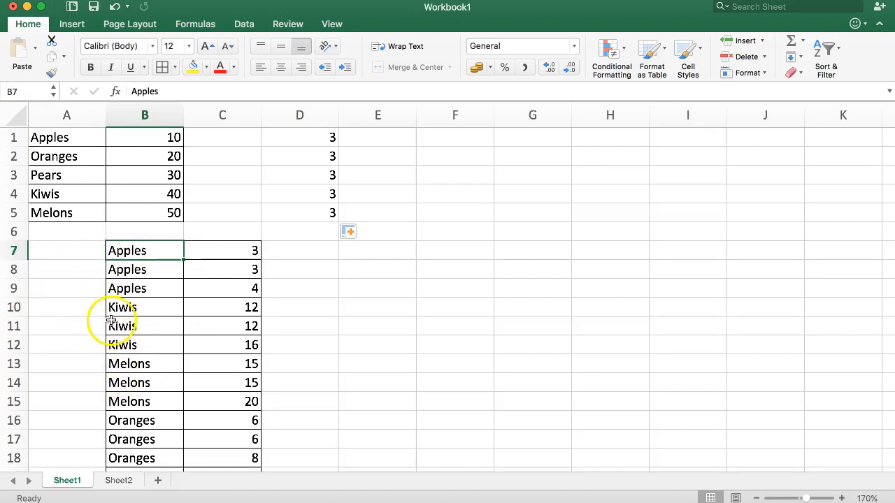